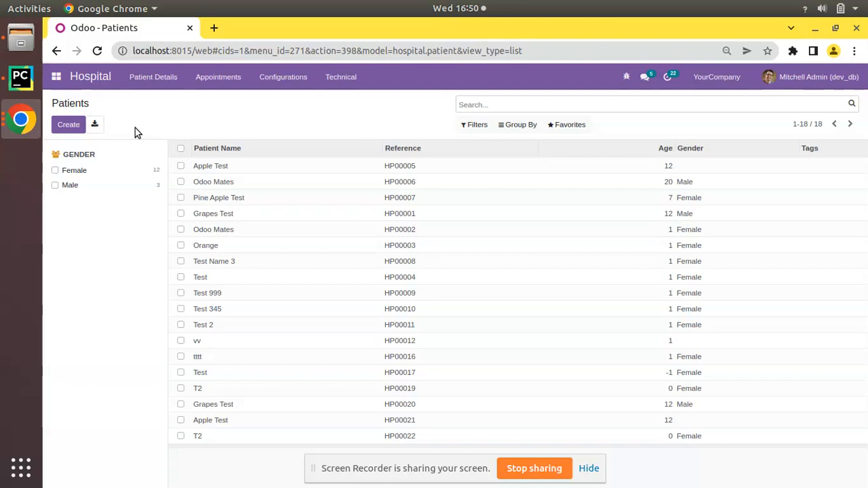
mouse_move(97, 130)
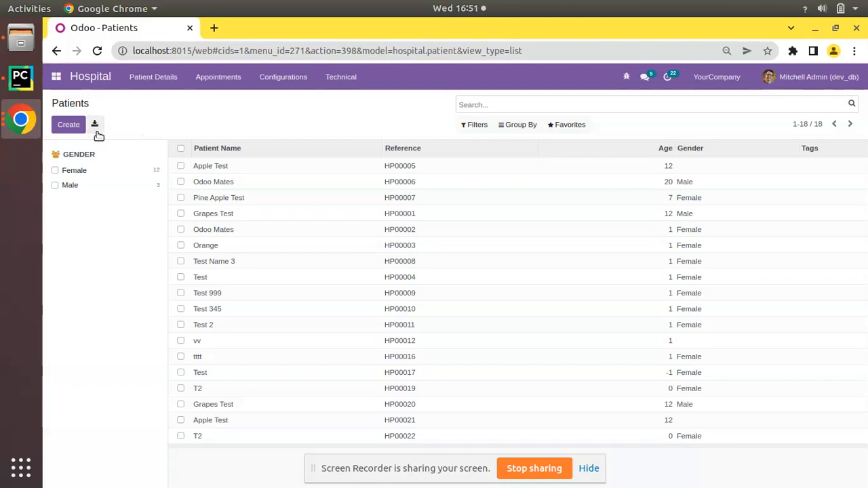
mouse_move(95, 125)
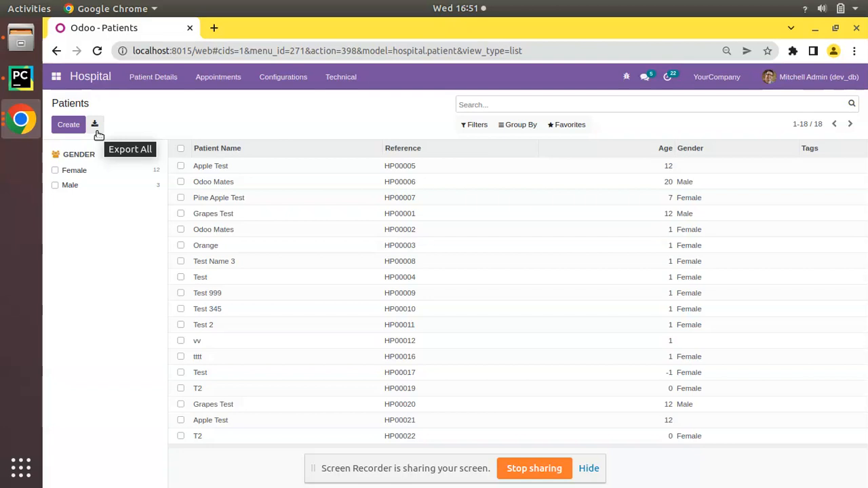
mouse_move(114, 137)
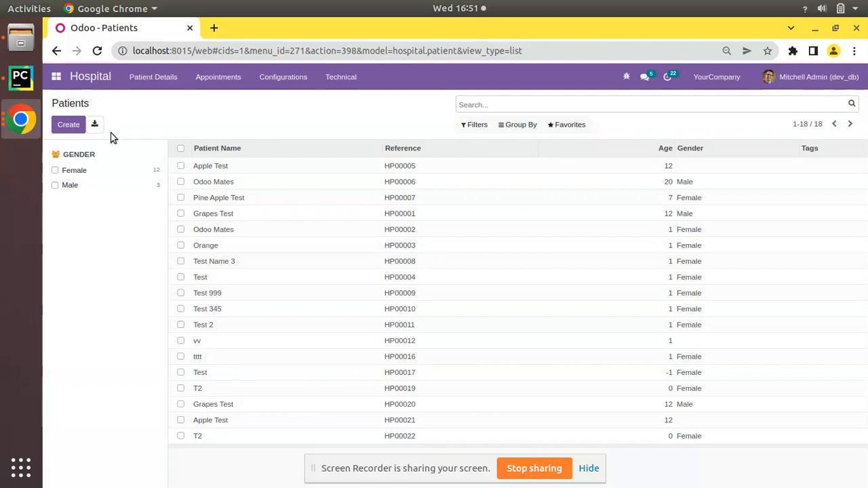
mouse_move(98, 131)
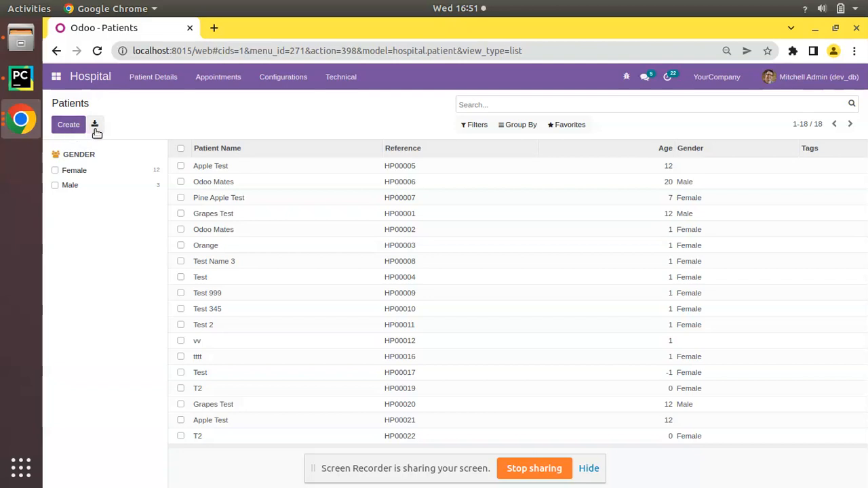
mouse_move(95, 125)
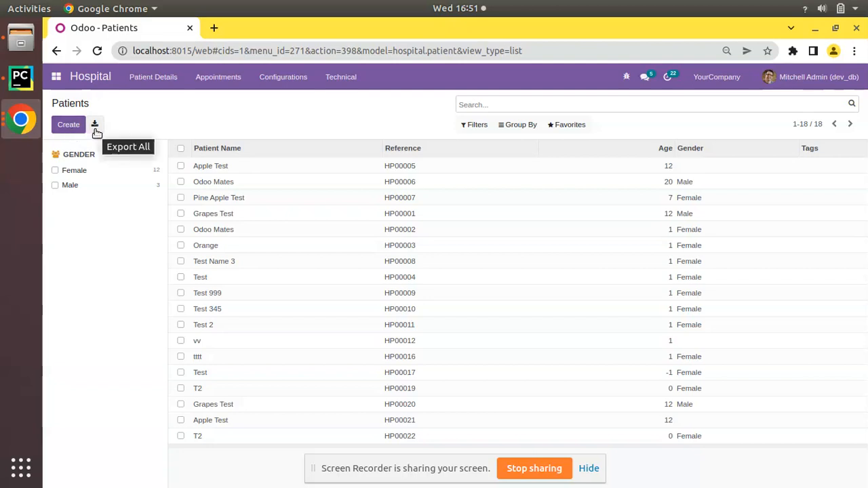
- Export all patient records to a Hospital Patient .xlsx spreadsheet download
click(95, 125)
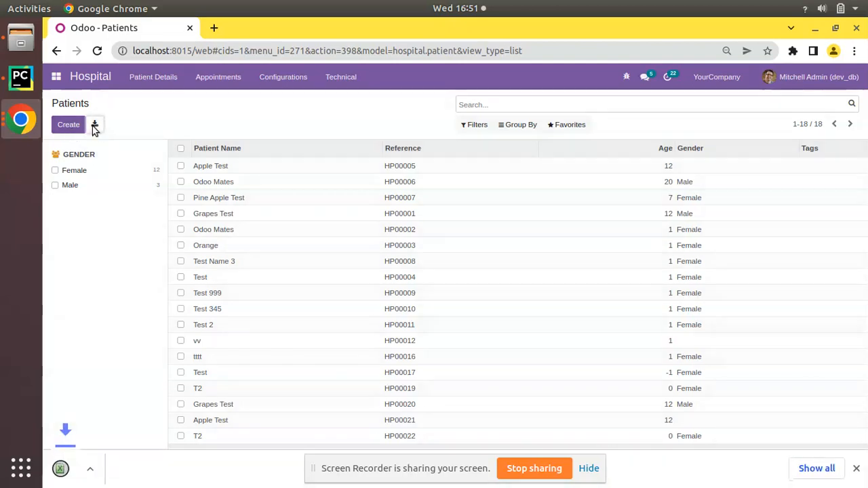
click(95, 125)
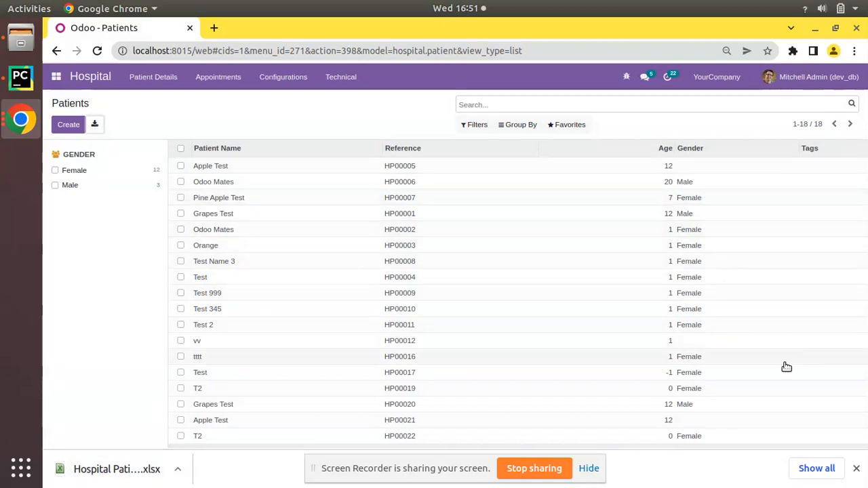
mouse_move(453, 404)
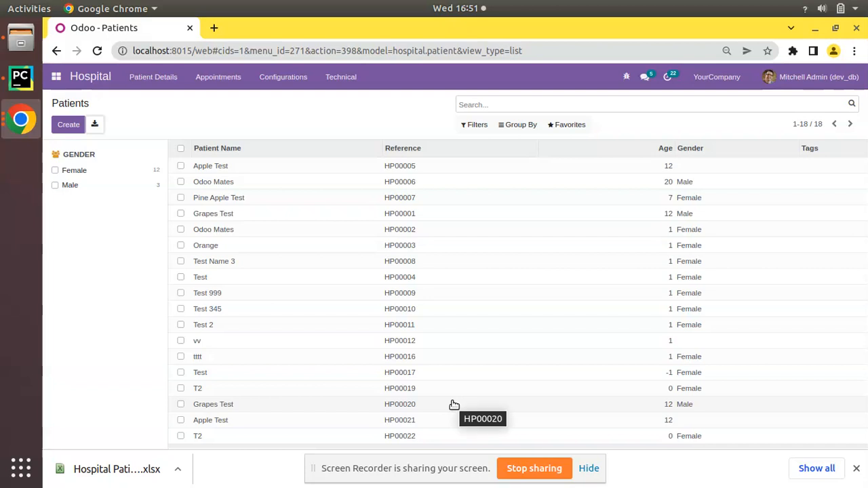
mouse_move(137, 157)
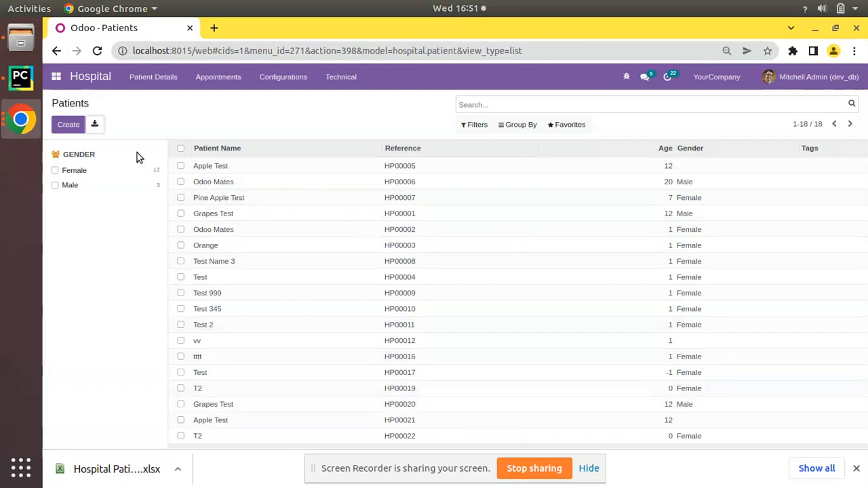
mouse_move(95, 124)
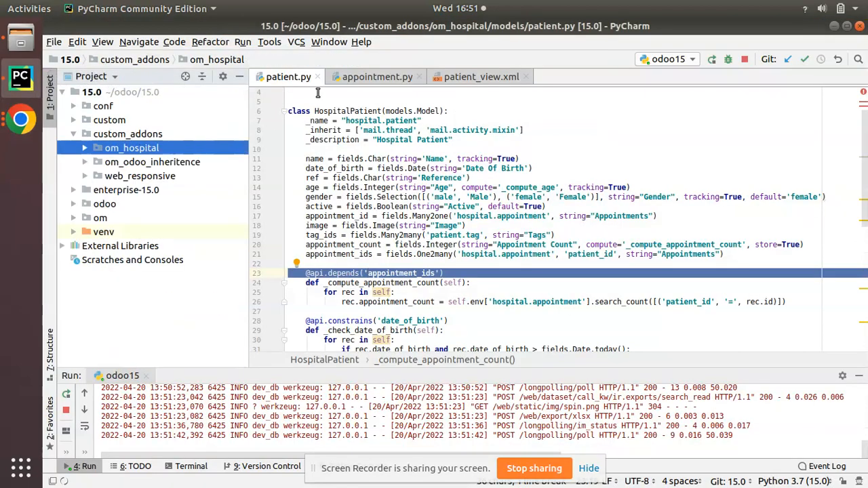
- Open patient_view.xml from om_hospital > views and select around the patient tree definition
right_click(288, 76)
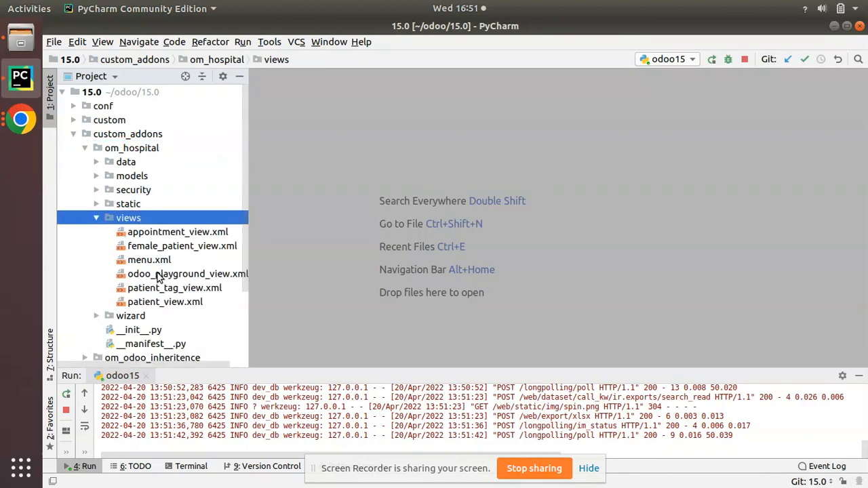
double_click(165, 301)
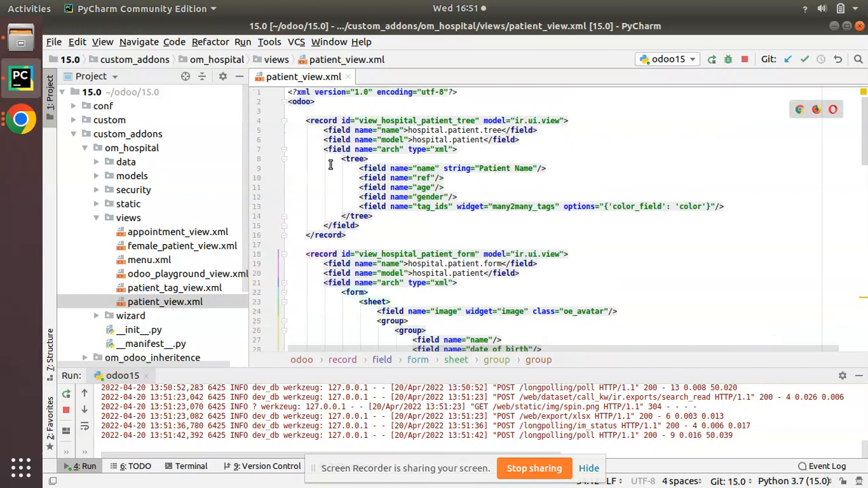
drag(306, 120, 344, 235)
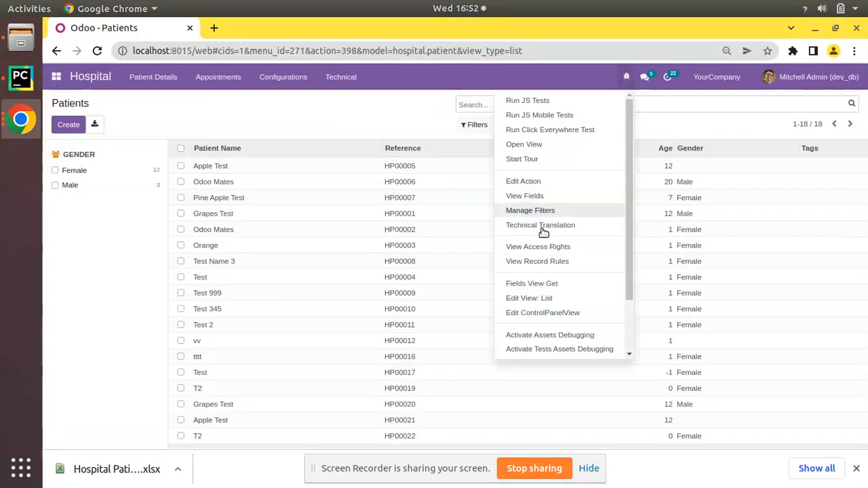
- Inspect the patient list view's external ID view_hospital_patient_tree, then return to PyCharm
click(529, 298)
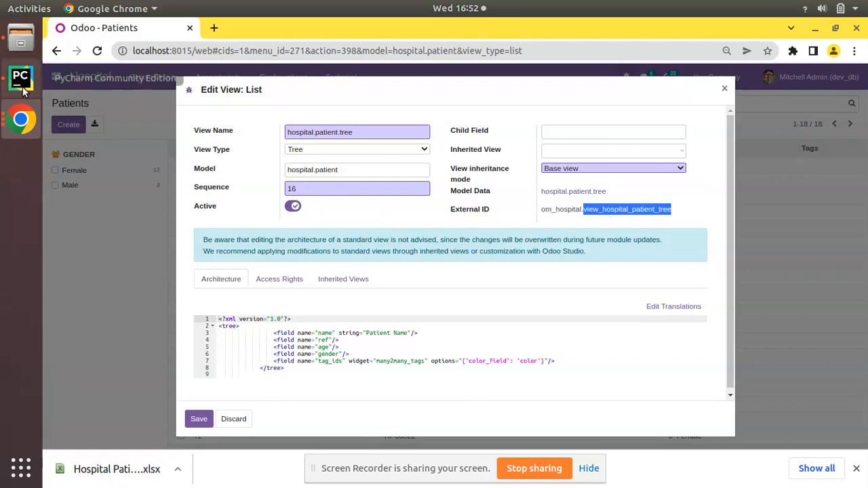
click(21, 76)
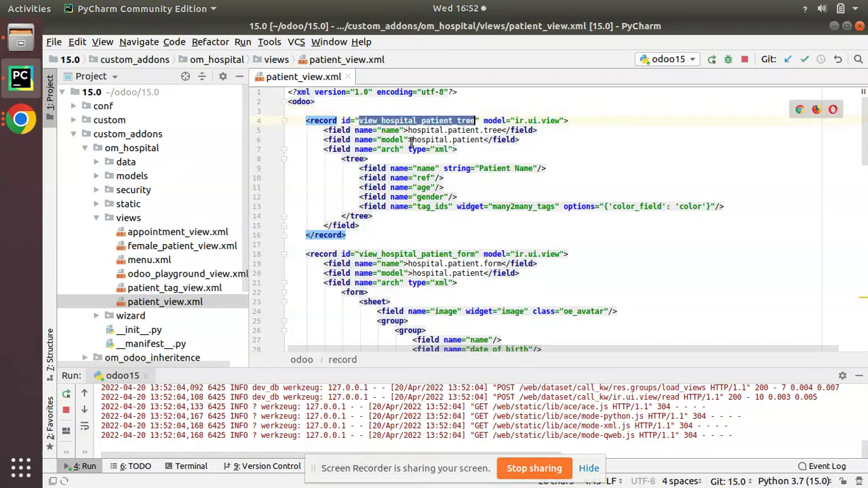
- Add export_xlsx="0" to the patient <tree> tag in patient_view.xml
click(364, 159)
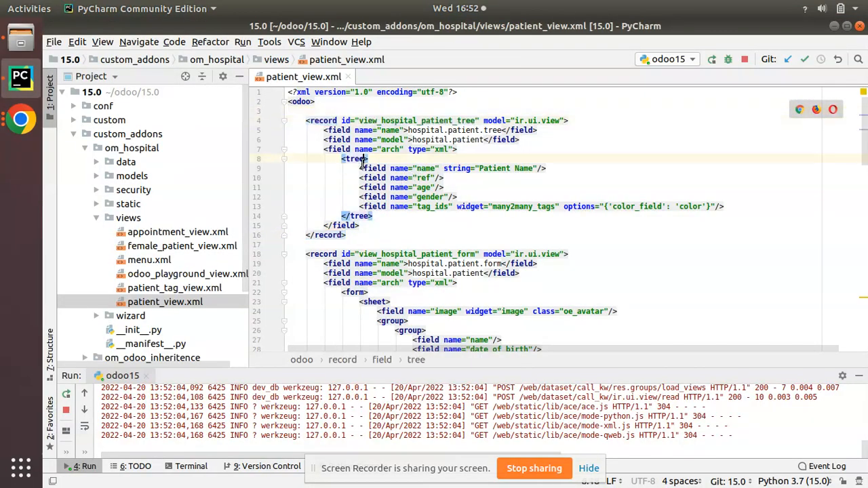
text(export_xlsx=")
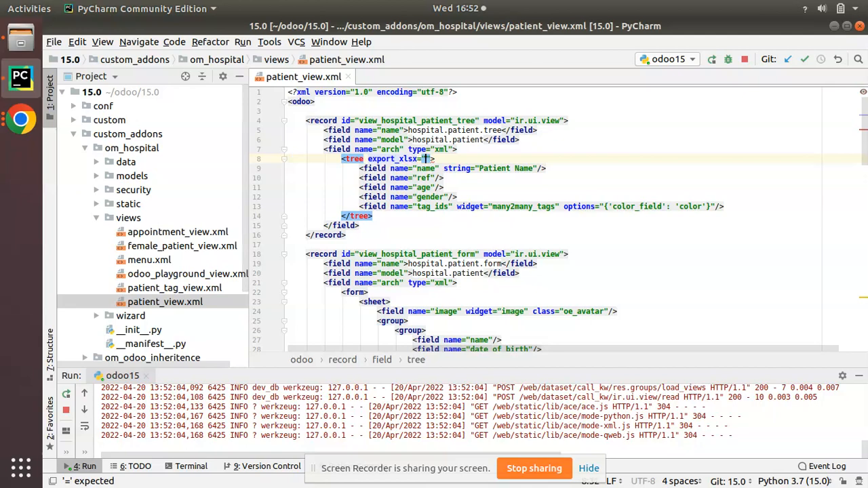
text(0)
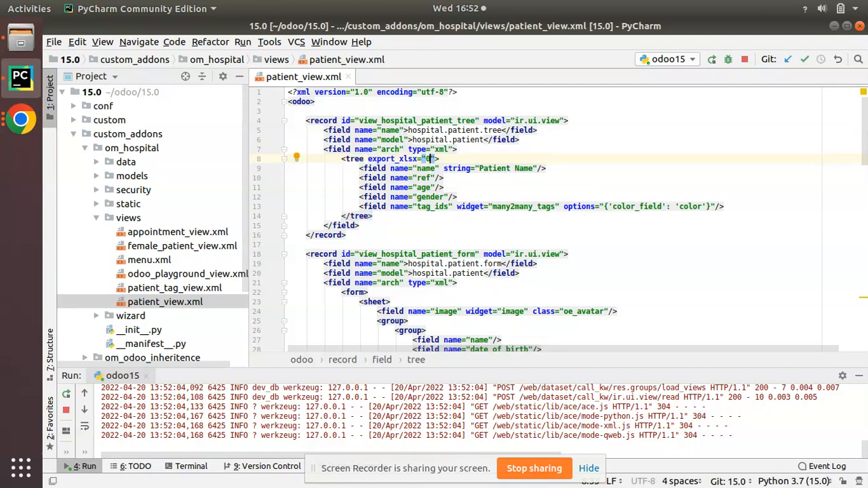
double_click(391, 158)
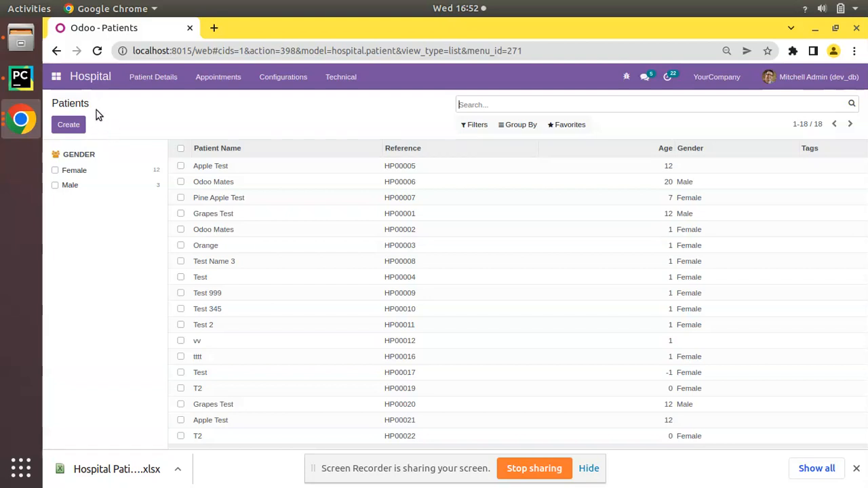
- Navigate from the Patients list to the Appointments list via the Appointments menu
click(217, 76)
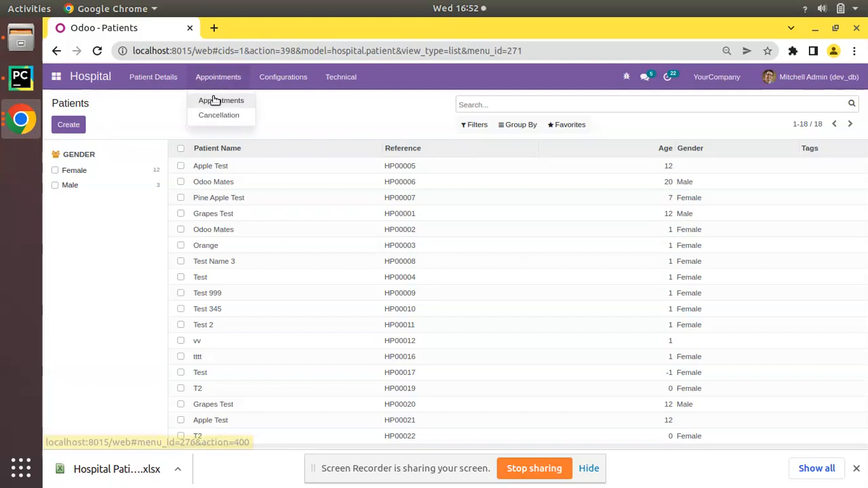
click(220, 100)
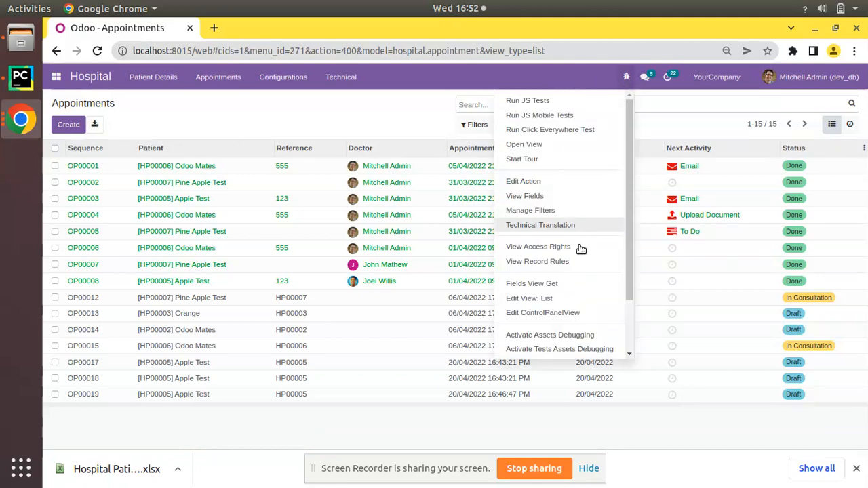
- Add export_xlsx="0" to the Appointments list view's tree architecture and save it
click(529, 298)
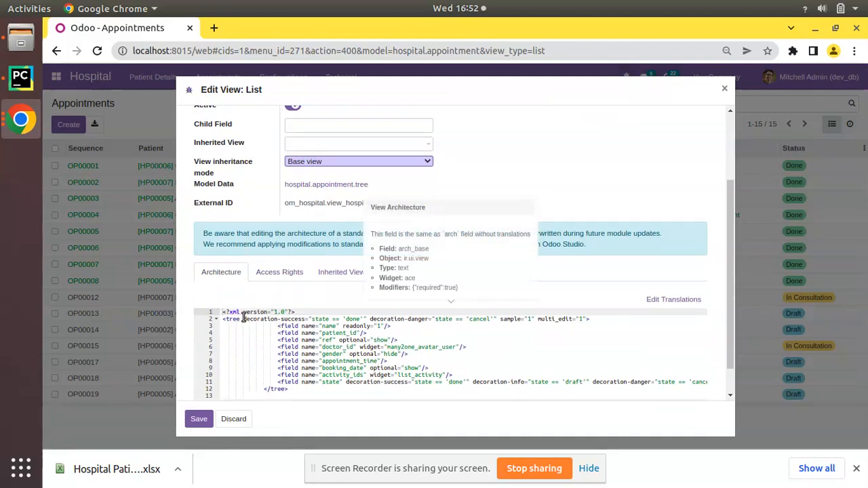
mouse_move(627, 224)
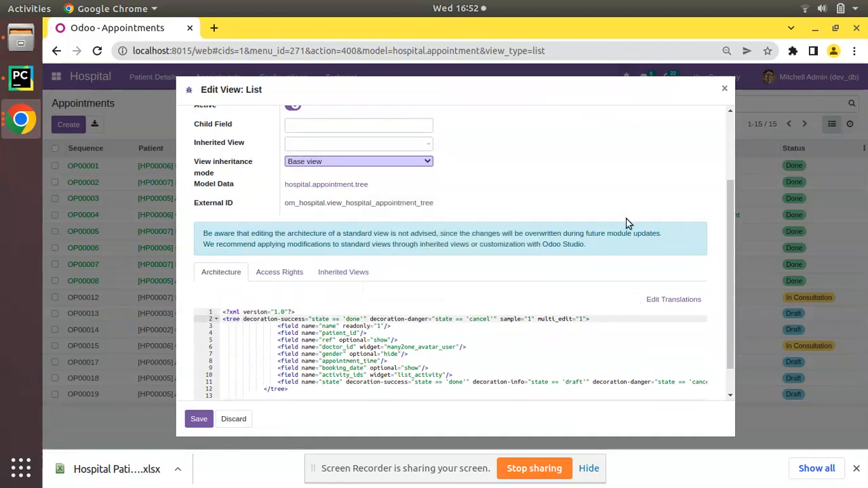
text(export)
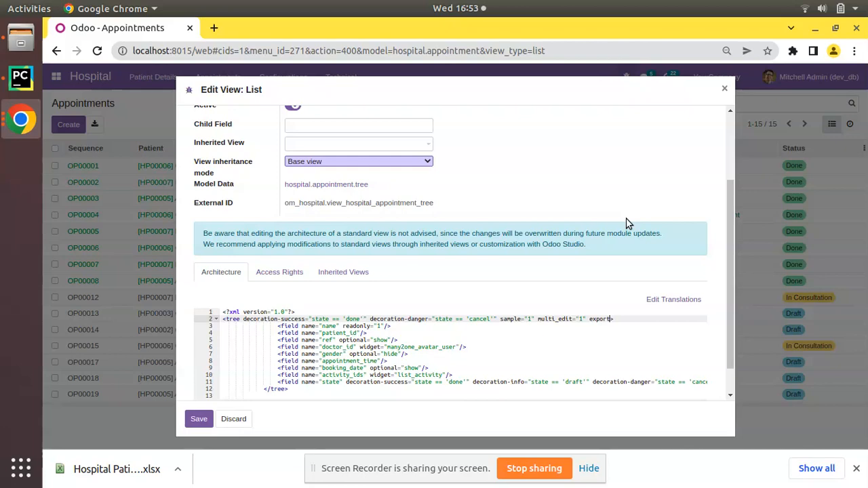
text(_xlsx=")
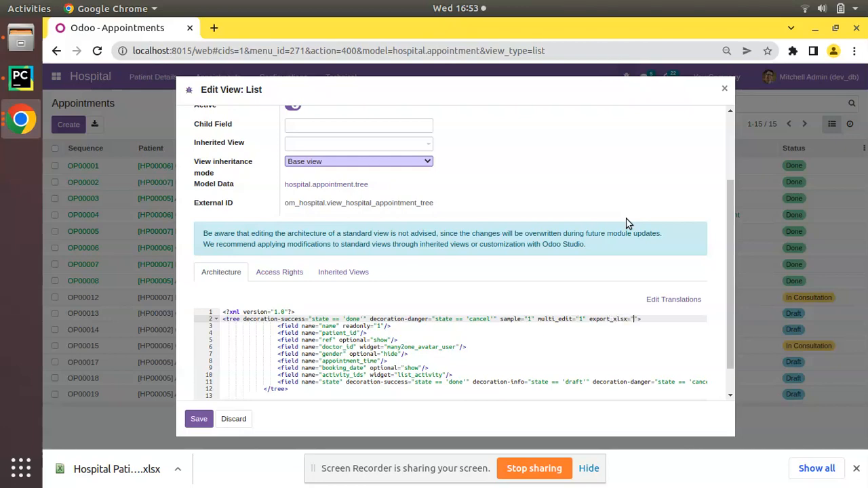
text(0)
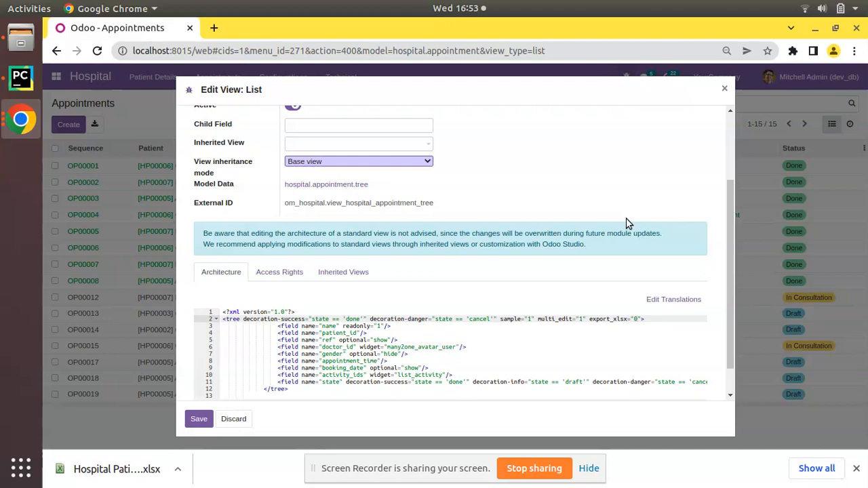
click(198, 418)
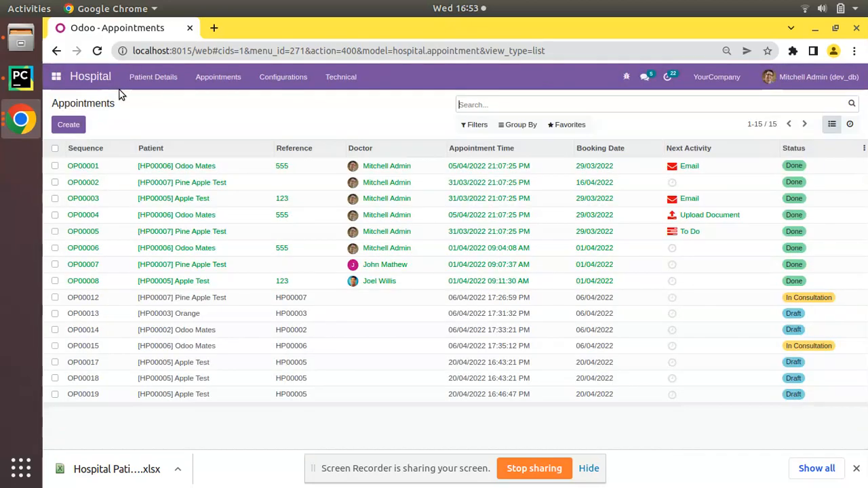
mouse_move(100, 114)
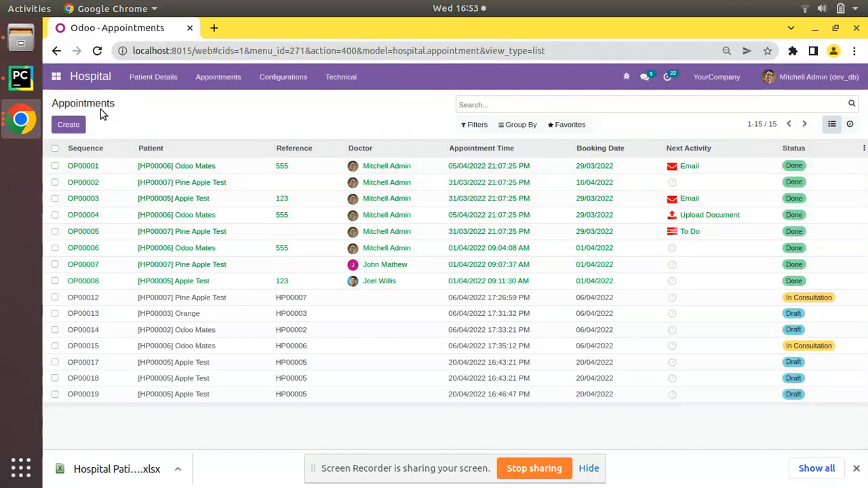